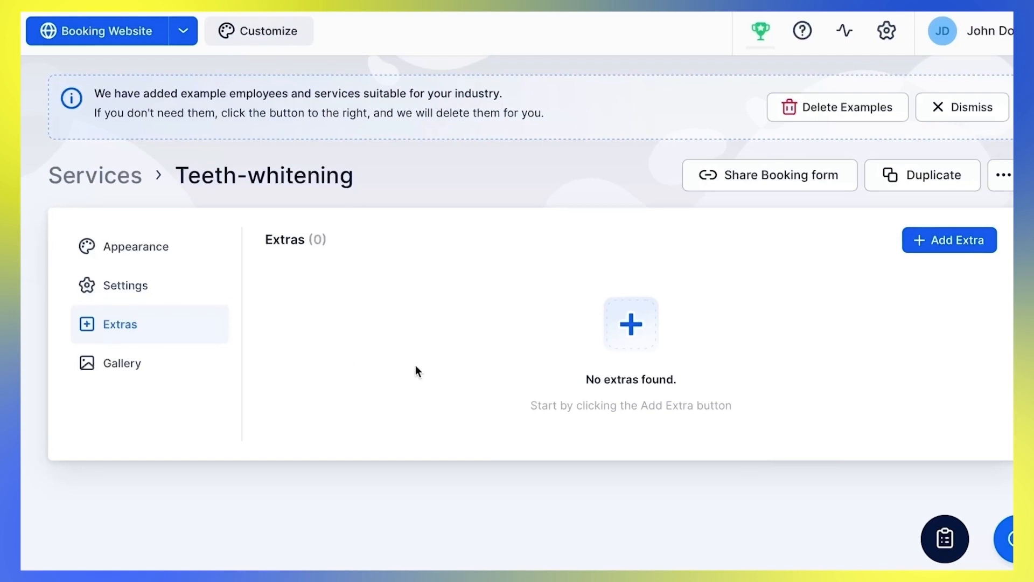
{"action": "mouse_move", "coordinate": [504, 396]}
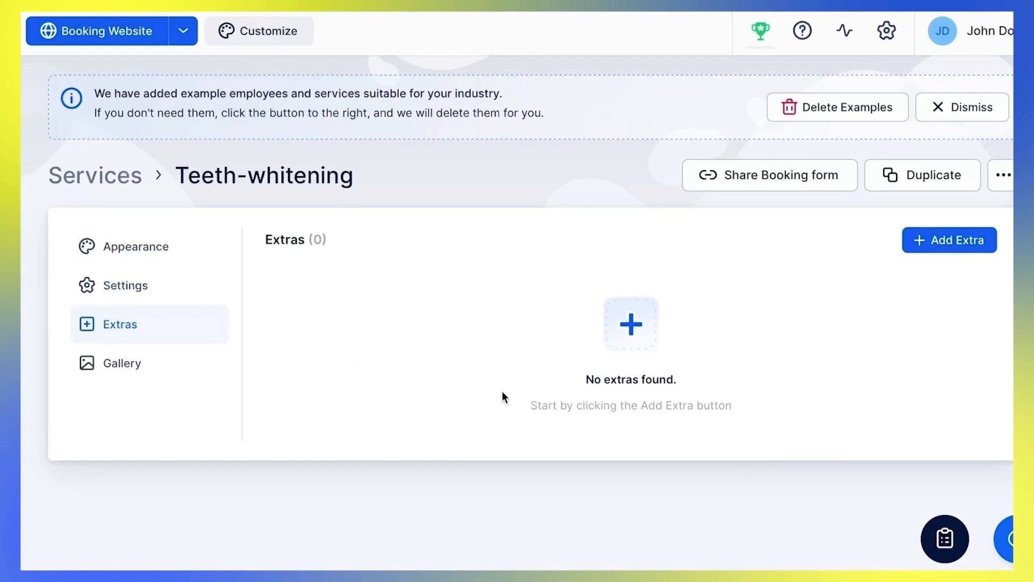
{"action": "mouse_move", "coordinate": [857, 256]}
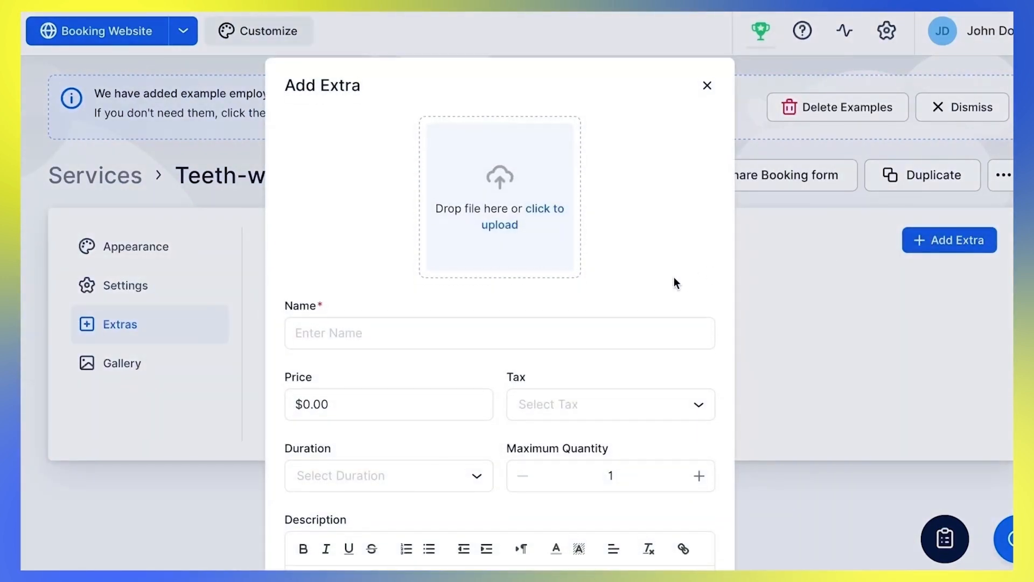
- Scroll down through the blank Add Extra form for the Teeth-whitening service
{"action": "scroll", "scroll_direction": "down", "scroll_amount": 3}
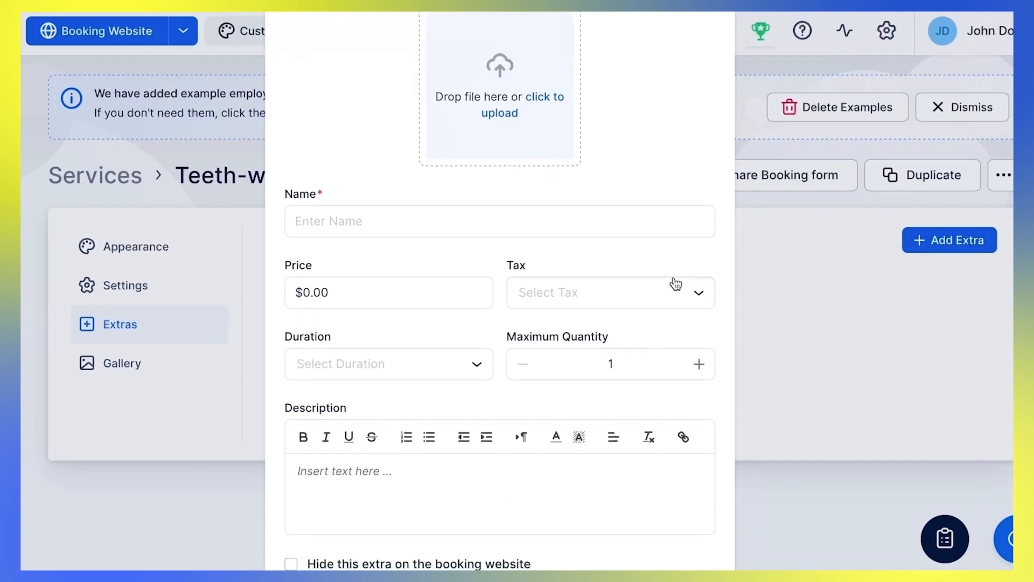
{"action": "mouse_move", "coordinate": [679, 330]}
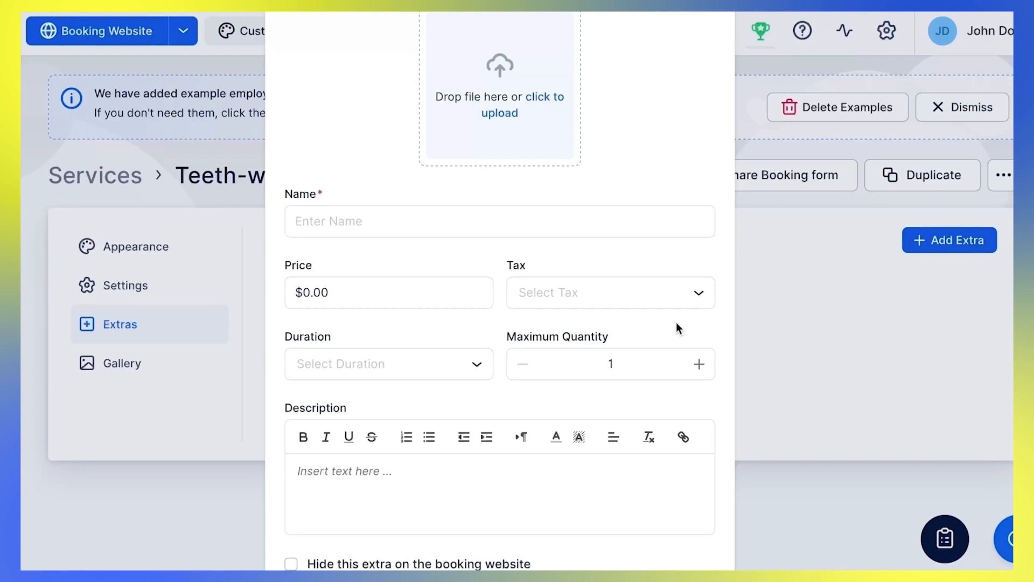
{"action": "scroll", "scroll_direction": "down", "scroll_amount": 3}
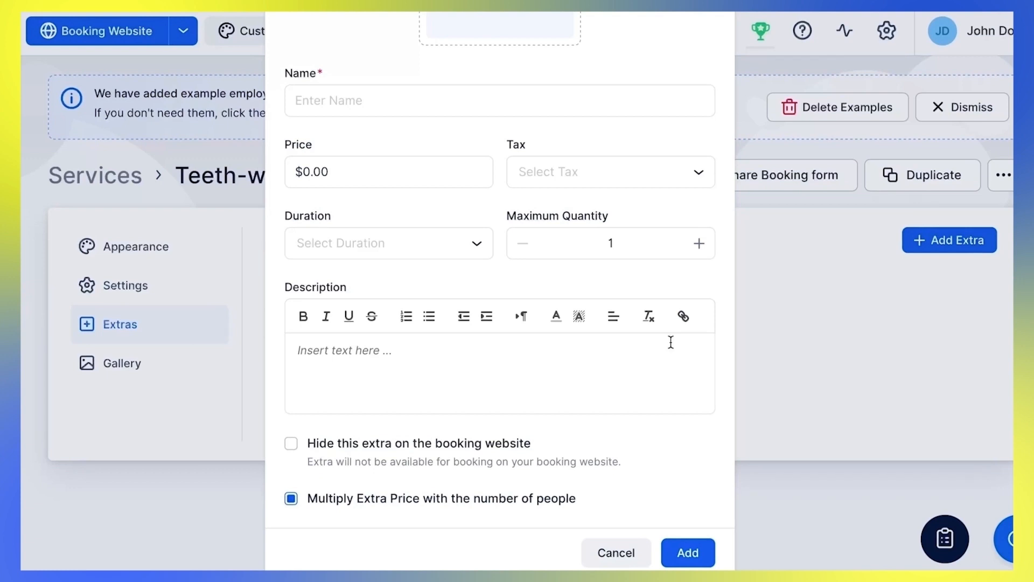
{"action": "mouse_move", "coordinate": [698, 244]}
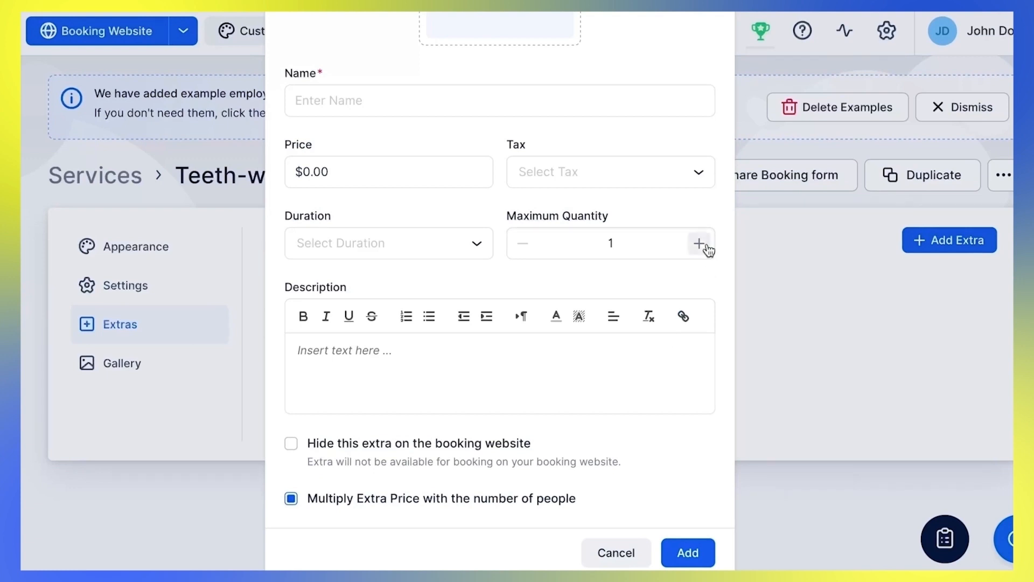
- Raise the new extra's Maximum Quantity from 1 to 4
{"action": "left_click", "coordinate": [700, 242]}
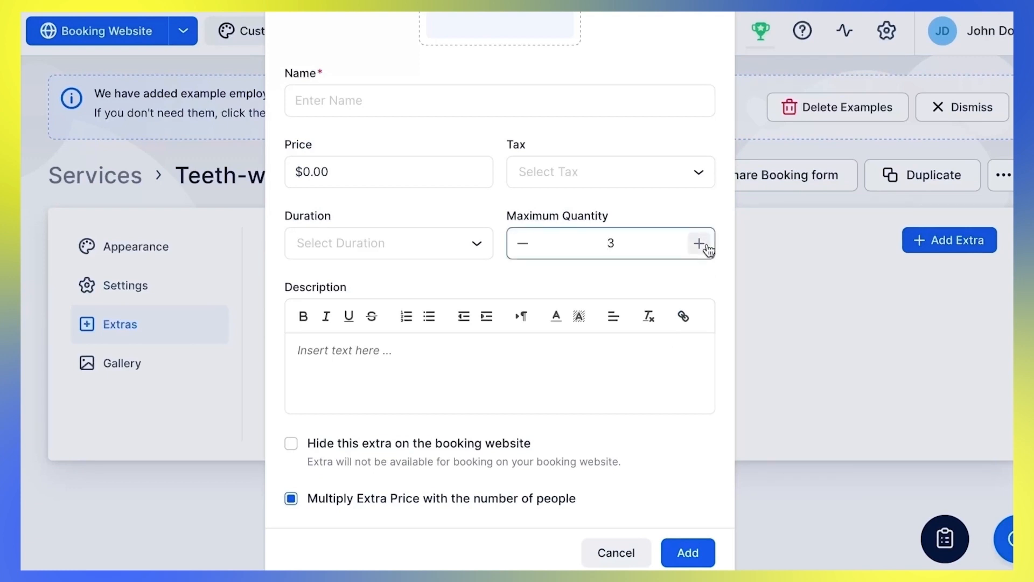
{"action": "left_click", "coordinate": [699, 242]}
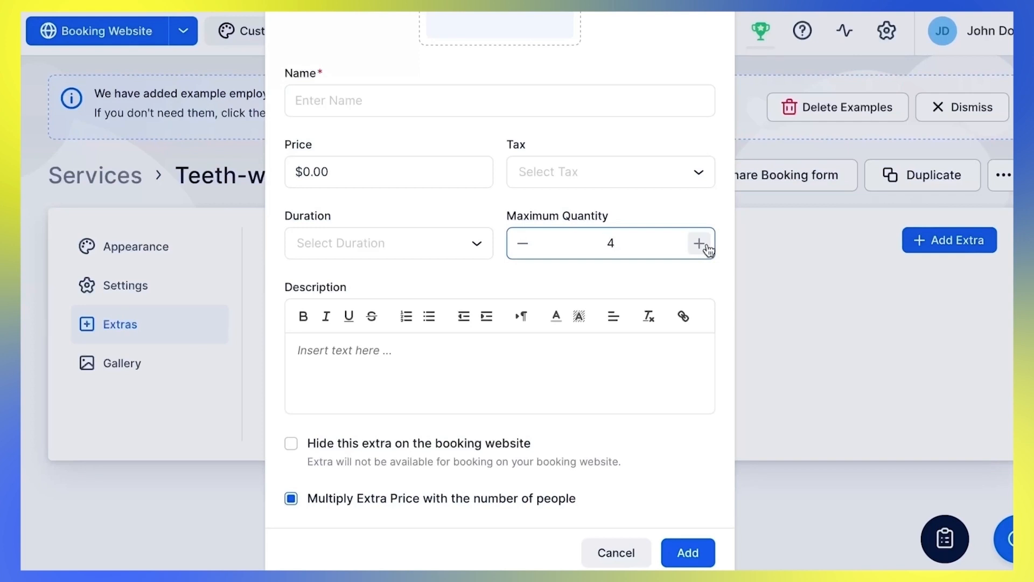
{"action": "mouse_move", "coordinate": [540, 434]}
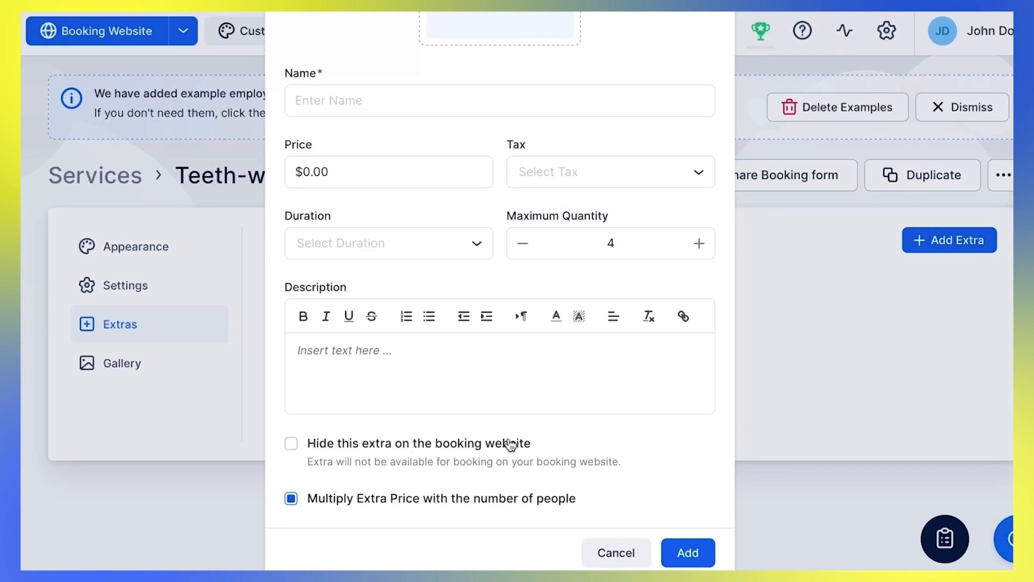
{"action": "mouse_move", "coordinate": [624, 501]}
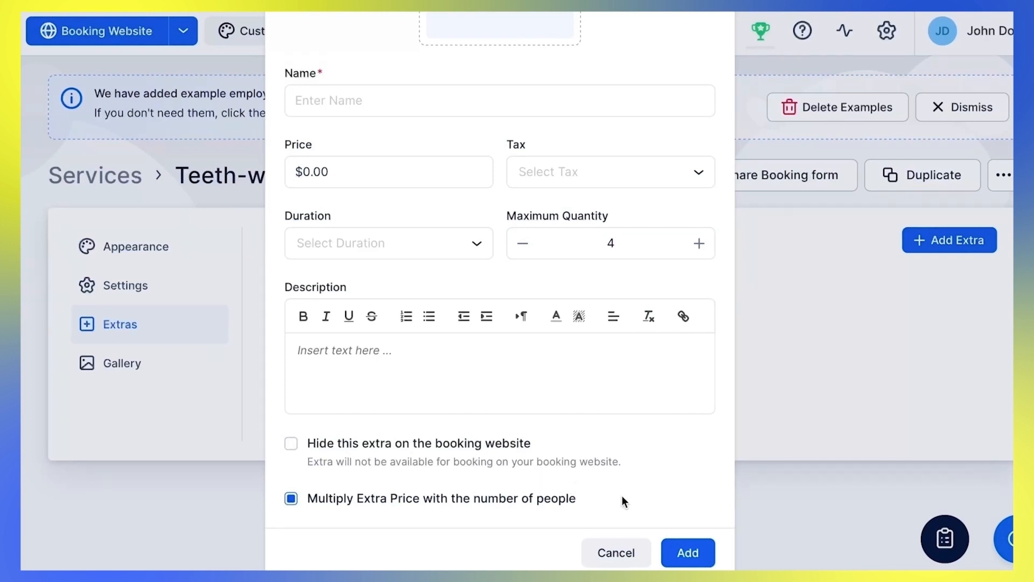